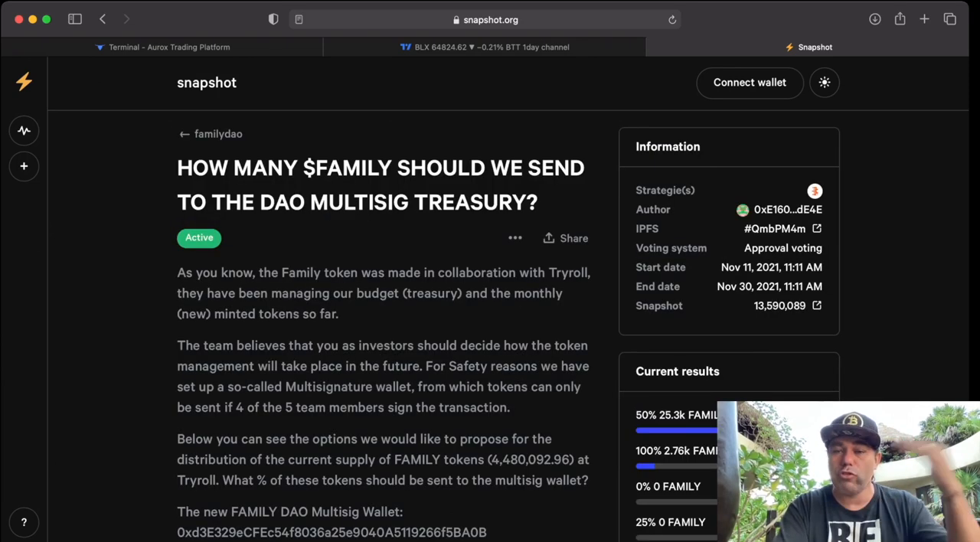
scroll("down", 3)
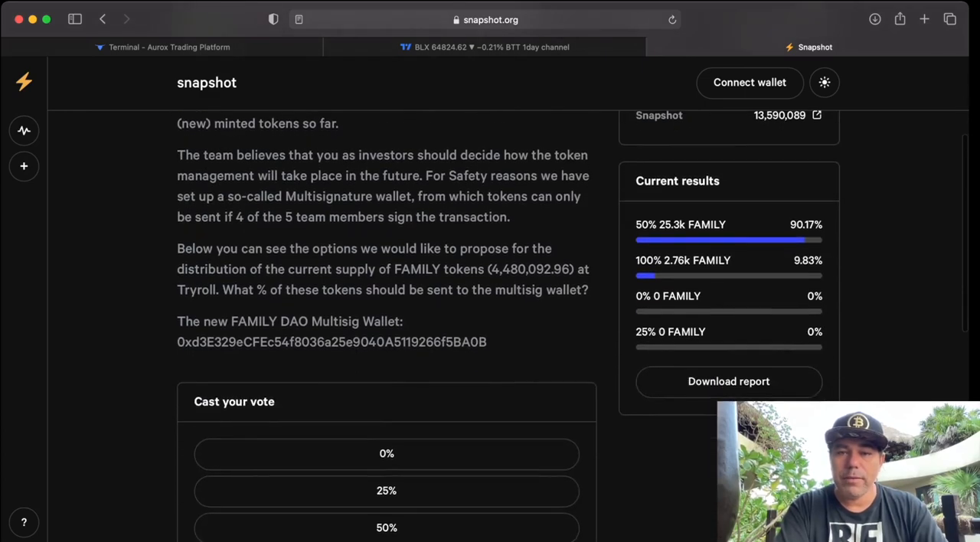
scroll("up", 3)
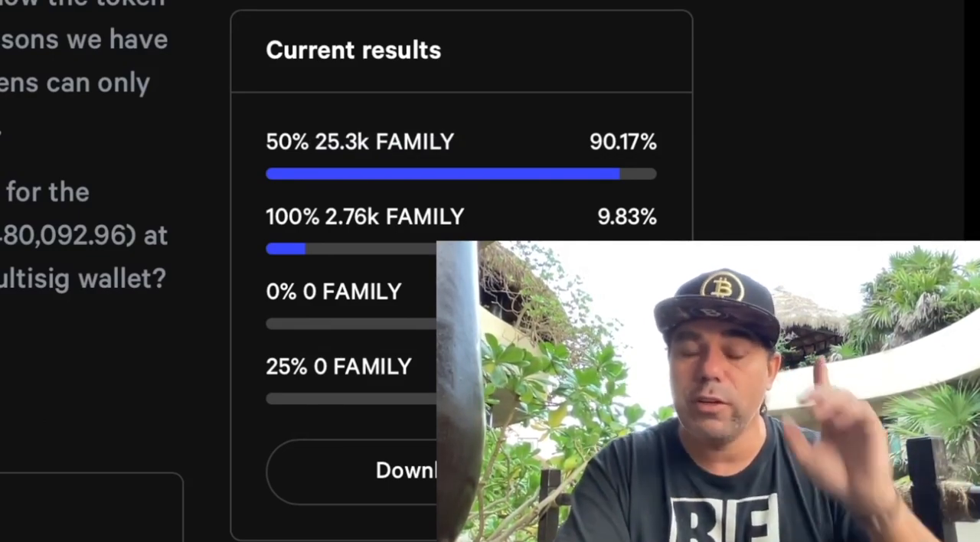
scroll("down", 3)
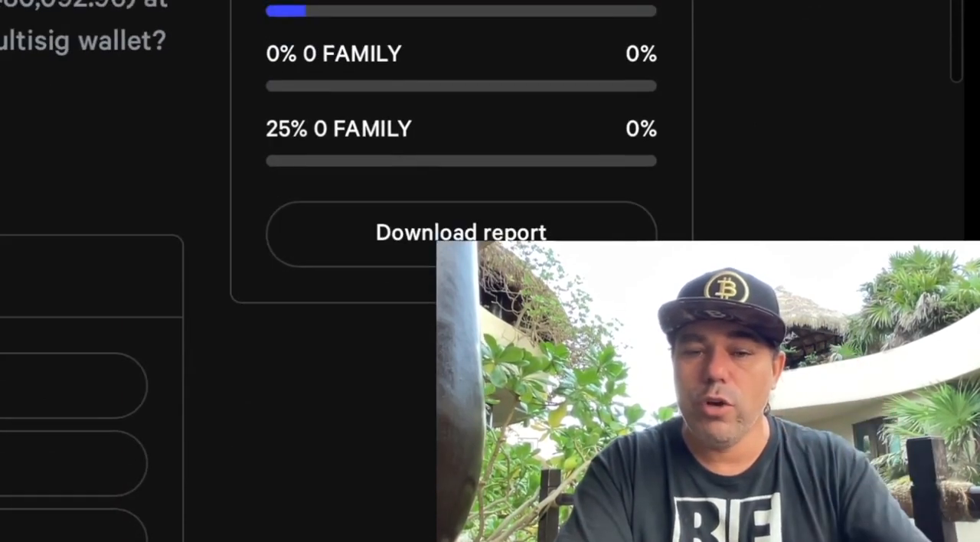